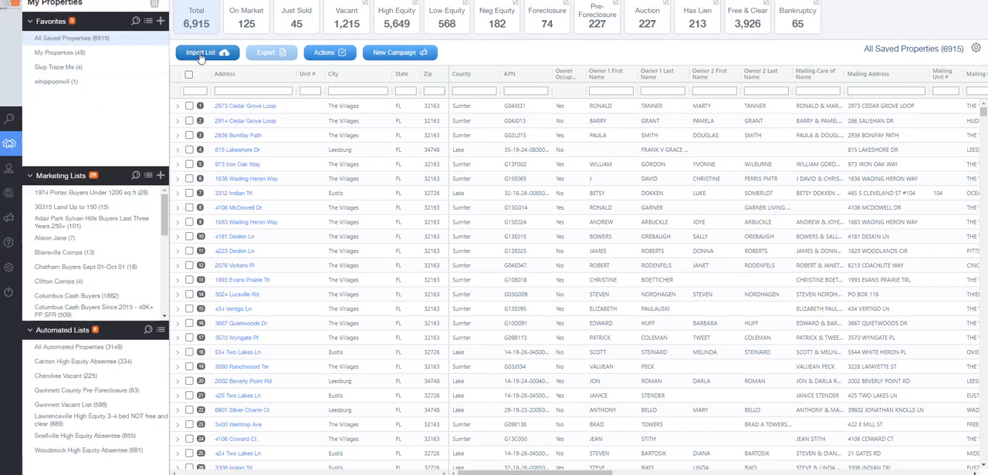
Step: Start an Import List to bring up the Import Properties window
click(207, 53)
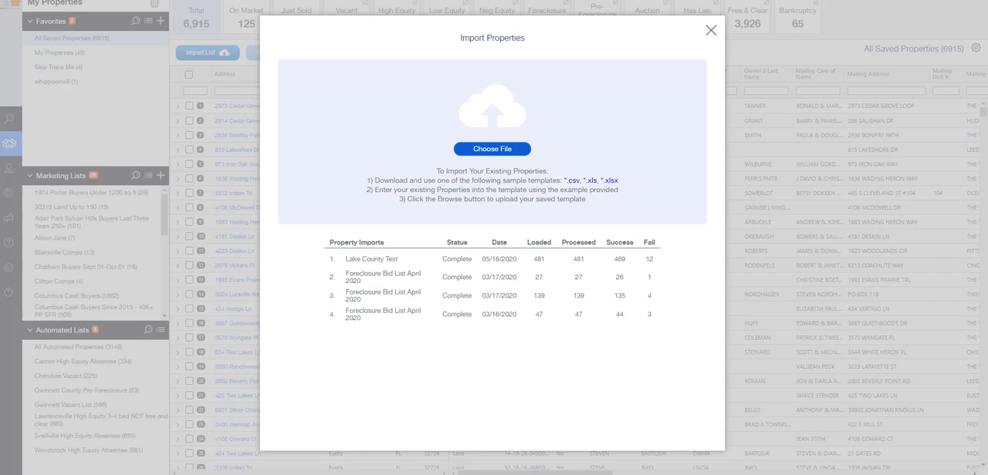
Step: Import the Lake County .xlsx into a new marketing list 'Lake County Test 2' and save its 268 properties
click(491, 148)
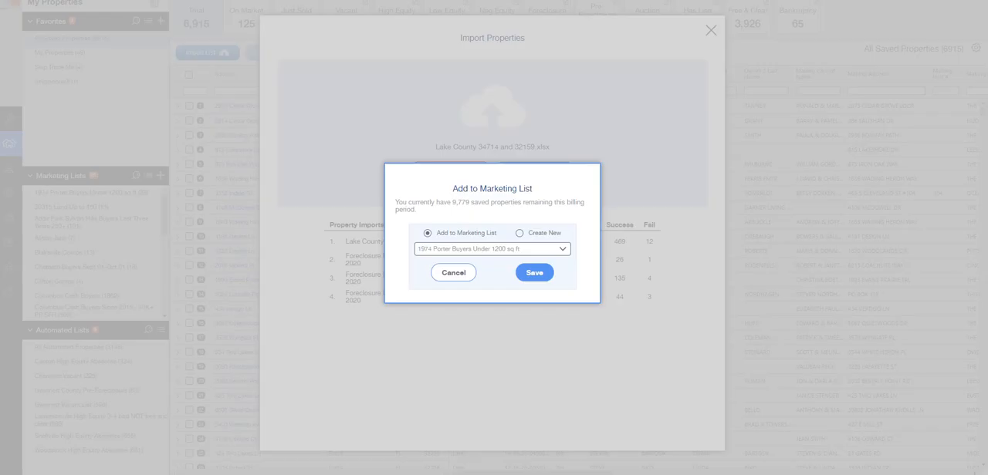
click(518, 233)
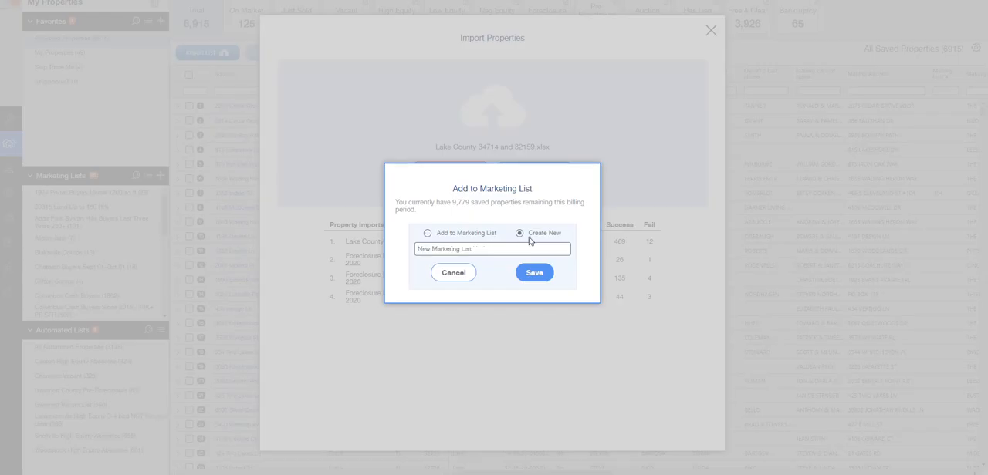
text(Lake County Test 2)
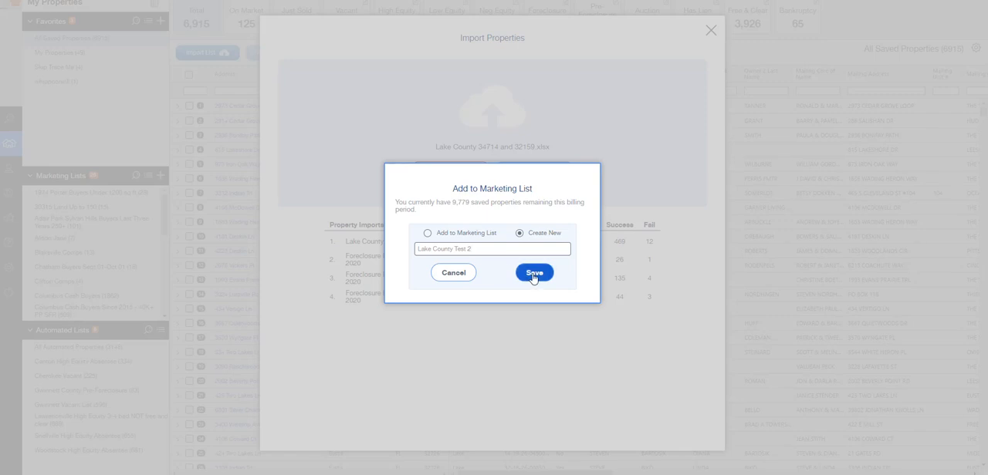
click(534, 271)
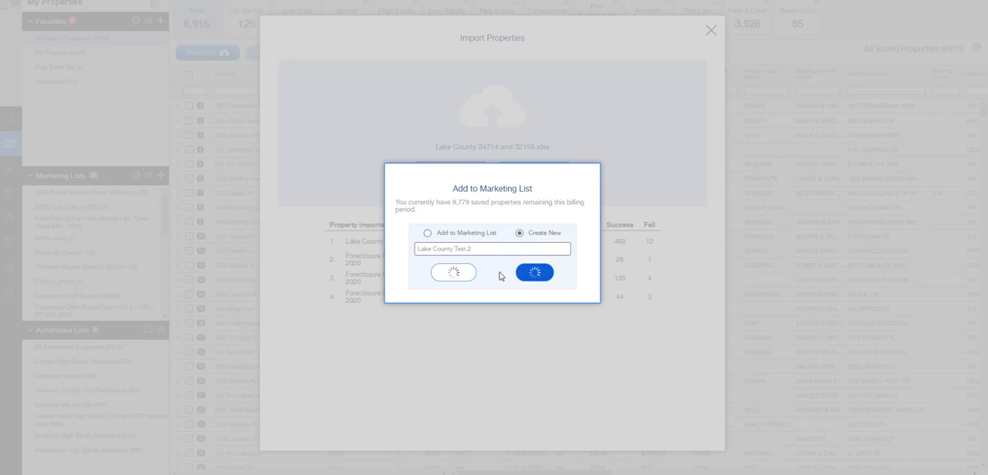
click(534, 272)
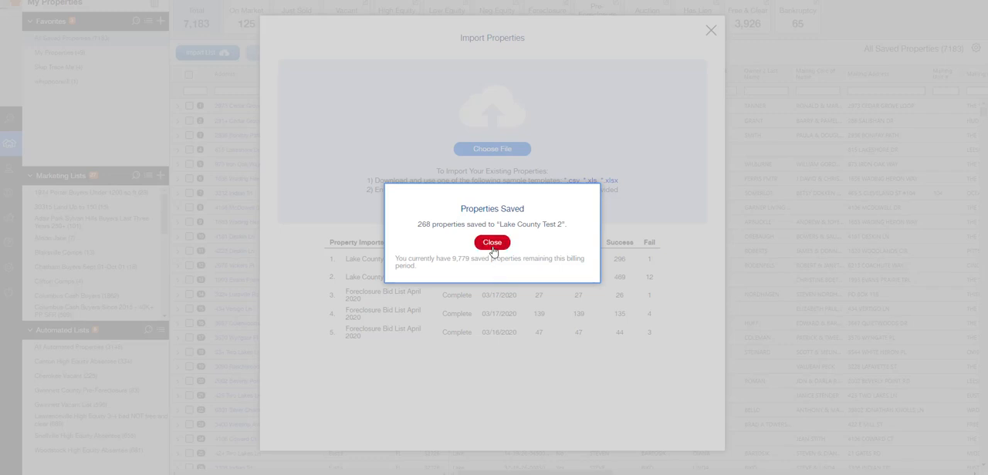
Step: Dismiss the confirmation and import window, then view the Lake County Test 2 list's 268 properties
click(491, 243)
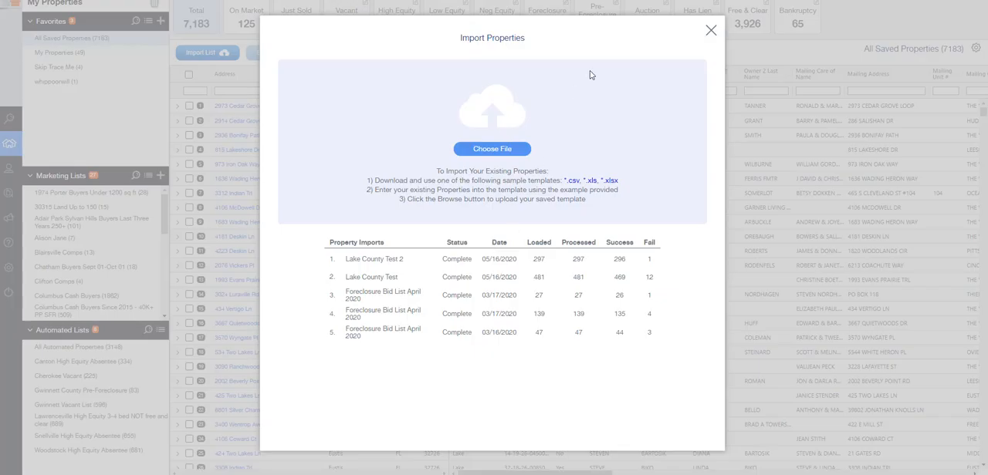
click(710, 29)
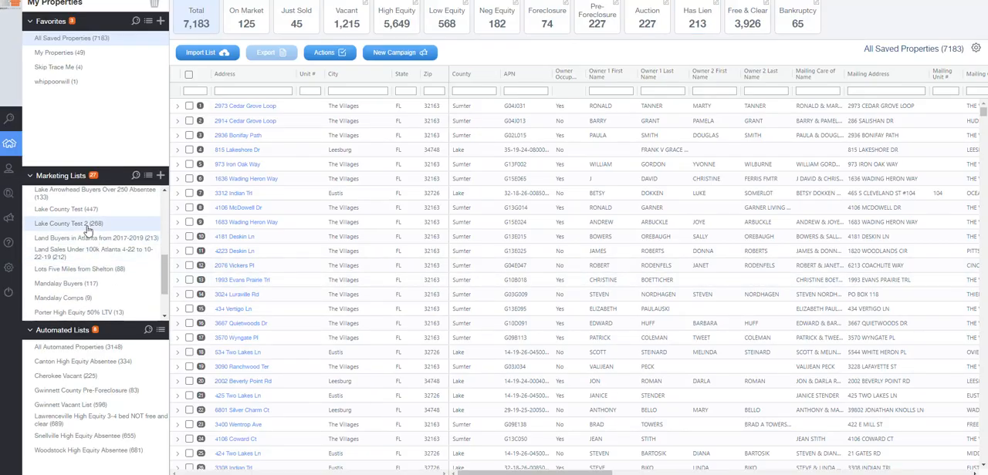
click(67, 224)
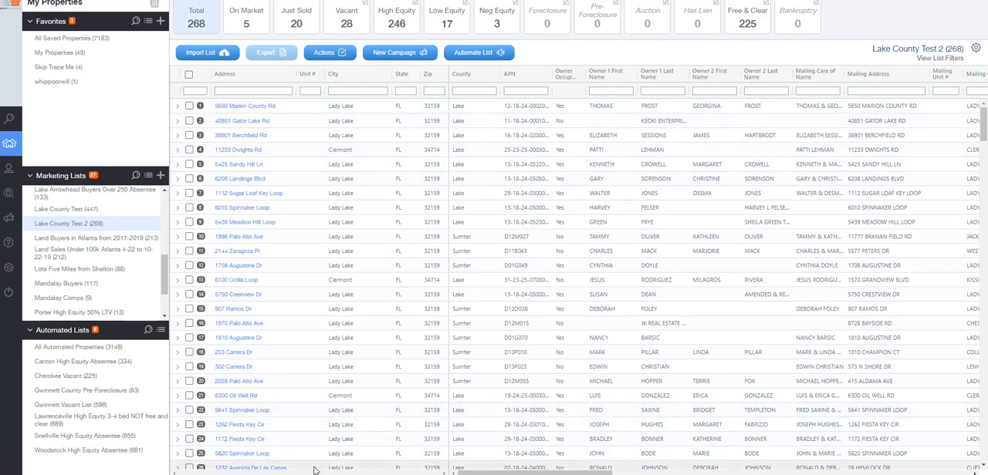
scroll(right, 3)
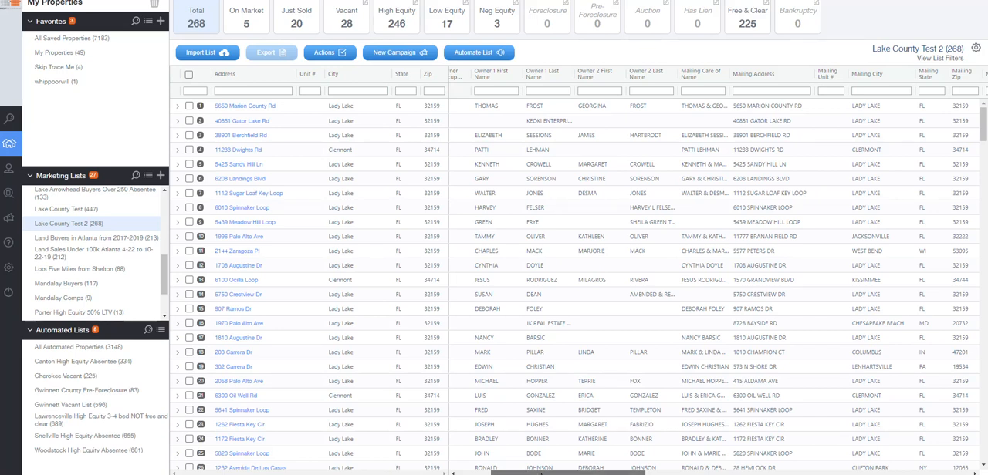
scroll(right, 3)
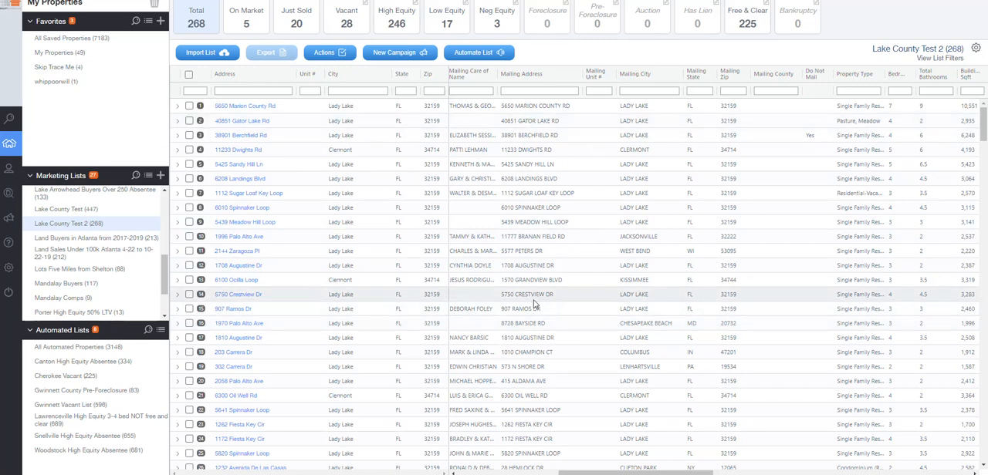
scroll(down, 3)
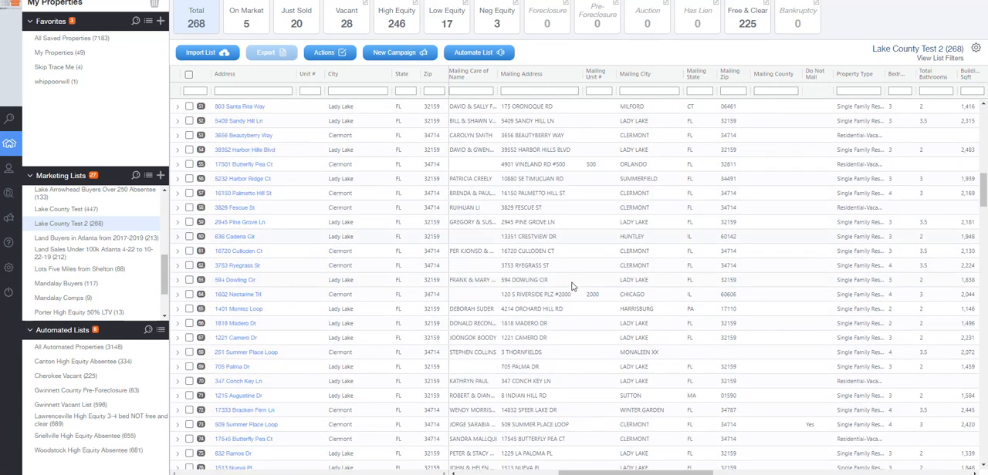
scroll(down, 3)
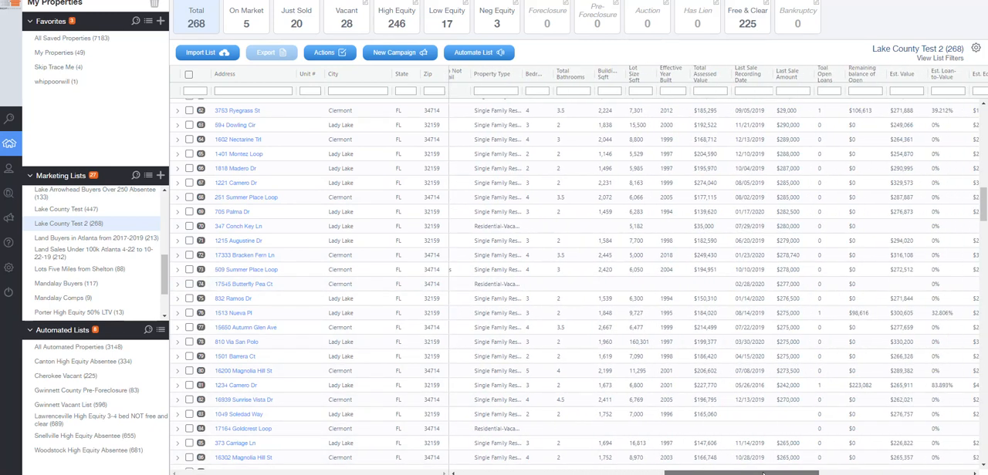
scroll(right, 3)
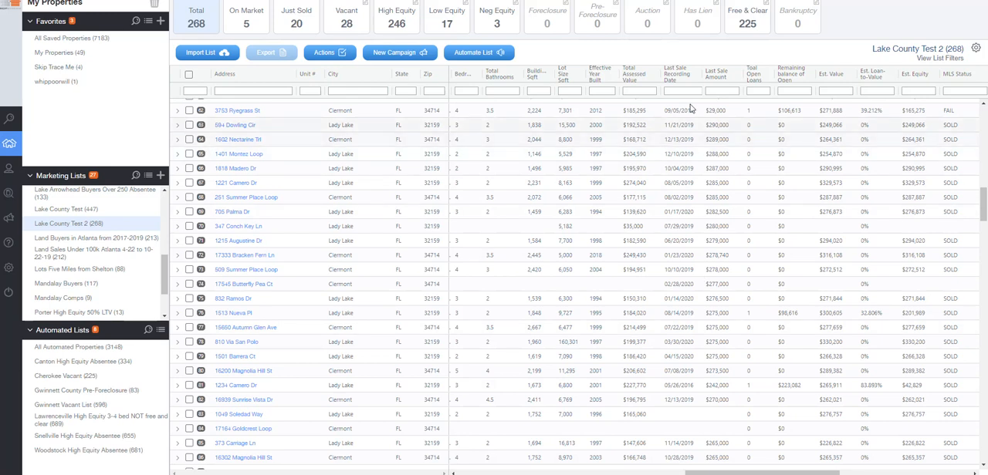
Step: Sort the grid, scroll to the owner and mailing address columns, and select all 268 properties
click(716, 71)
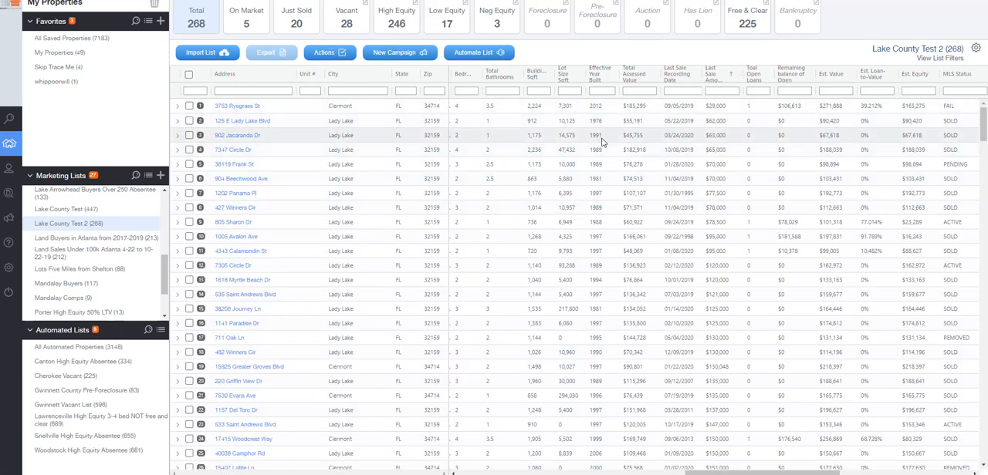
scroll(down, 3)
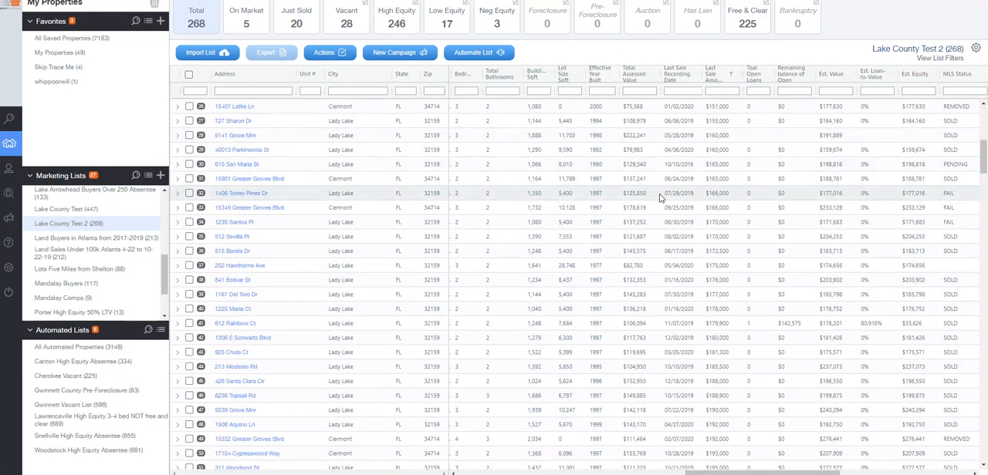
scroll(down, 3)
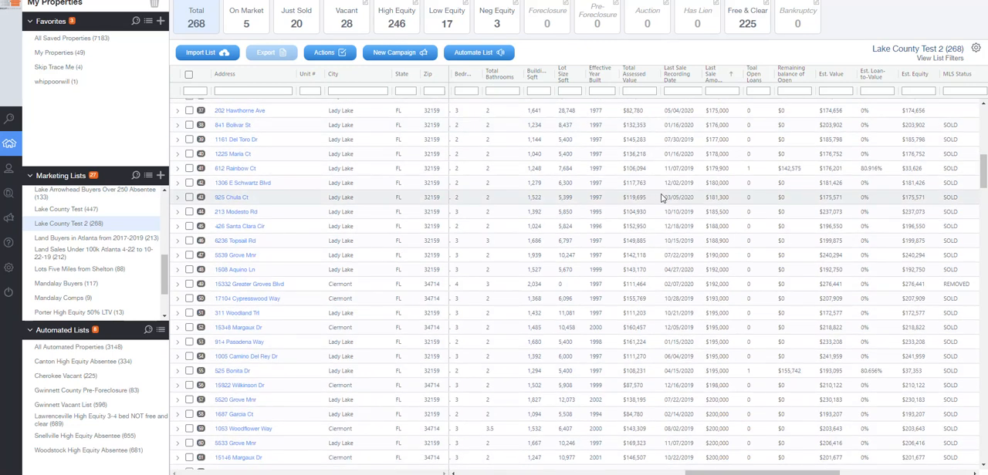
scroll(down, 3)
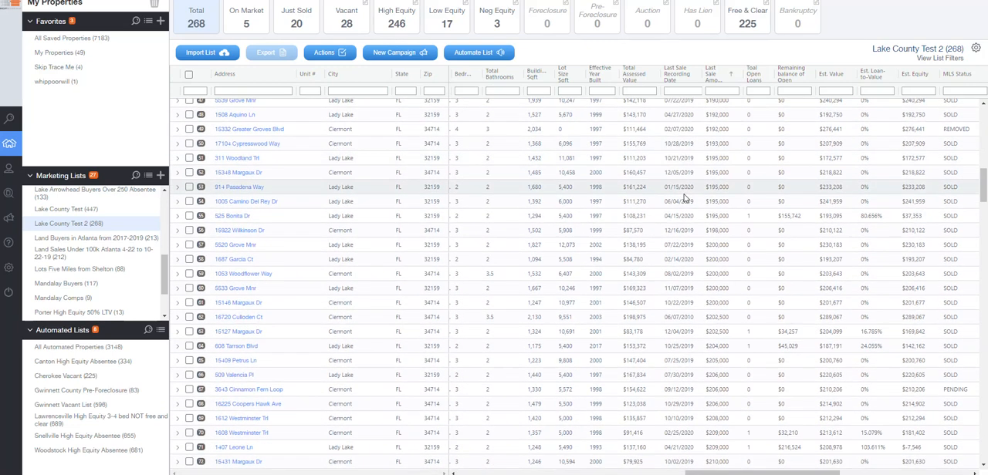
scroll(down, 3)
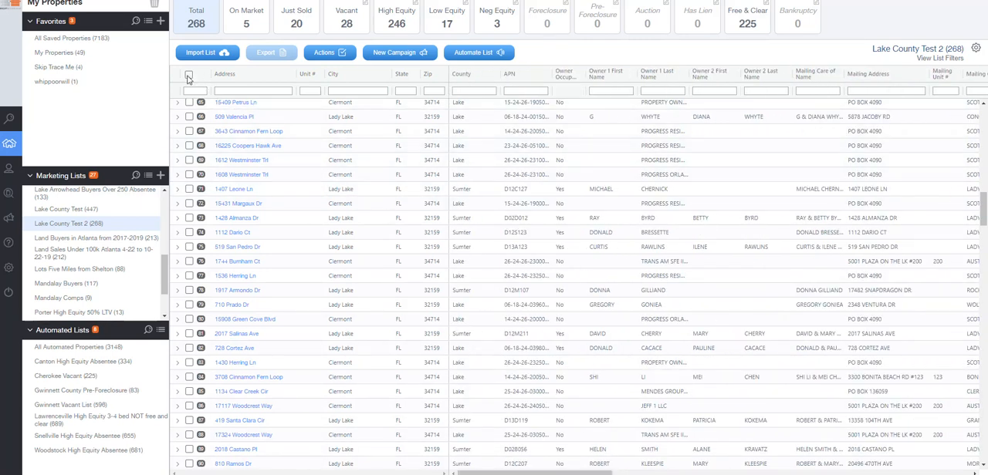
click(188, 74)
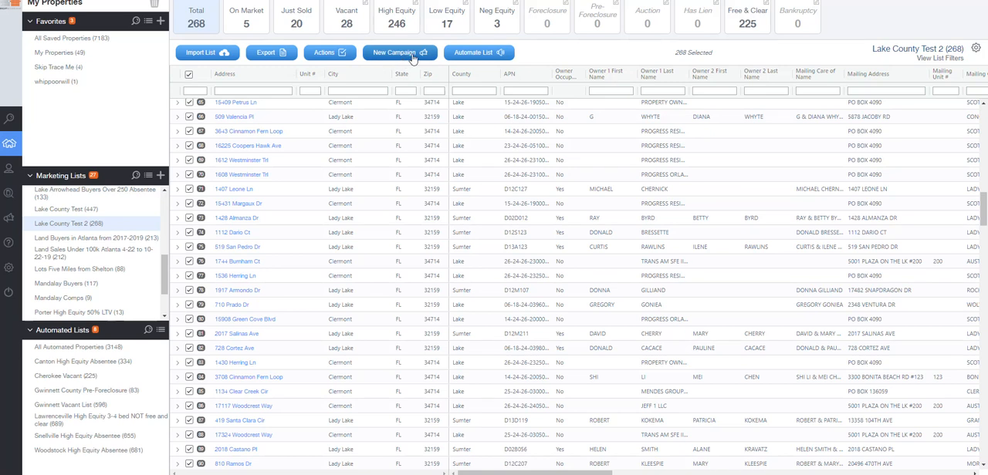
click(398, 52)
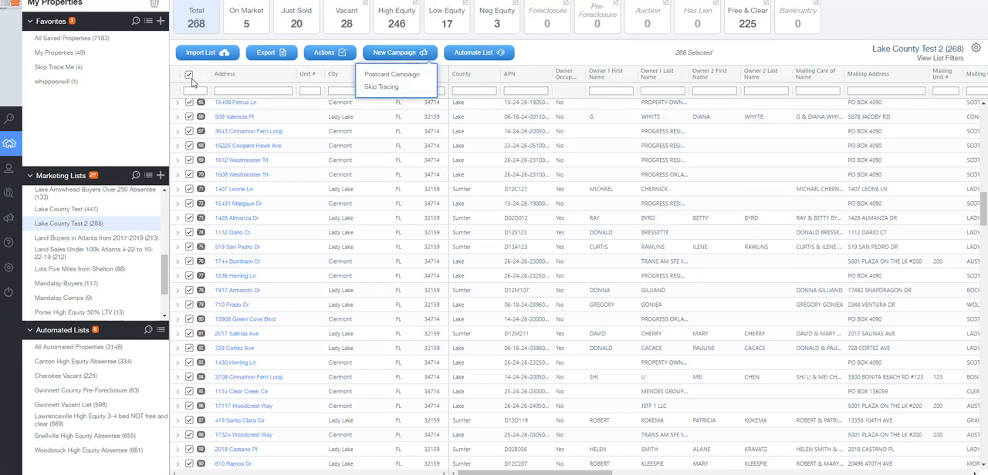
click(189, 75)
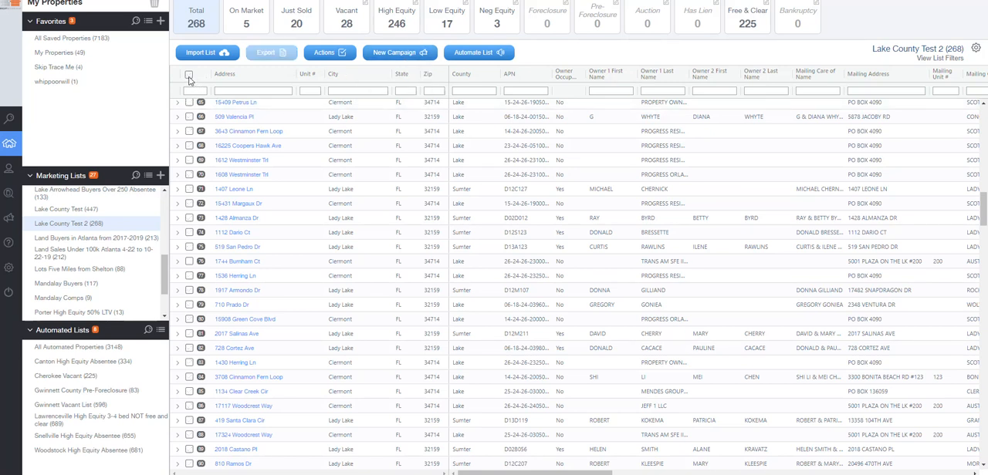
mouse_move(358, 160)
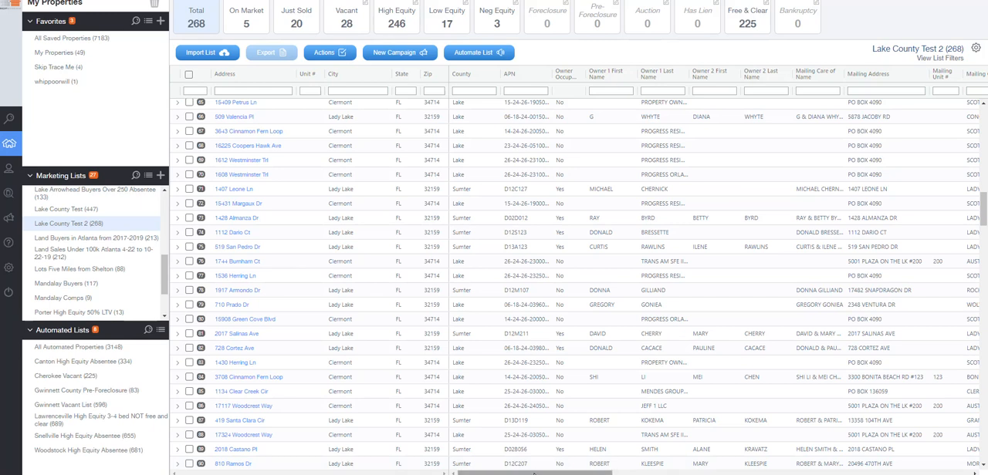
Step: Scroll to the MLS Status columns and tick the single PENDING property
scroll(right, 3)
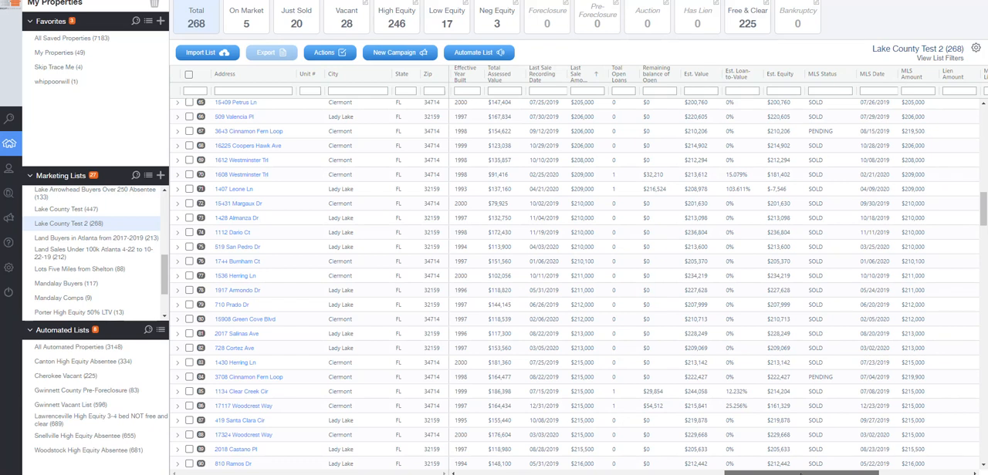
mouse_move(982, 221)
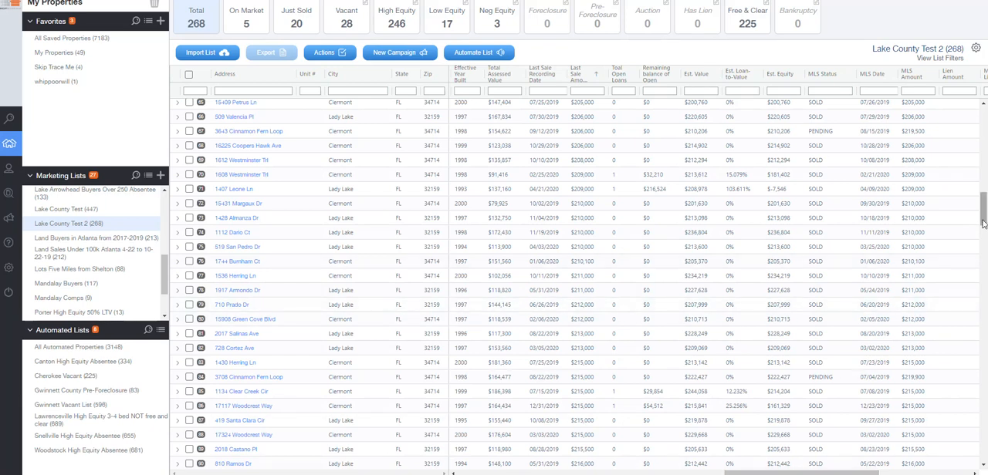
scroll(up, 3)
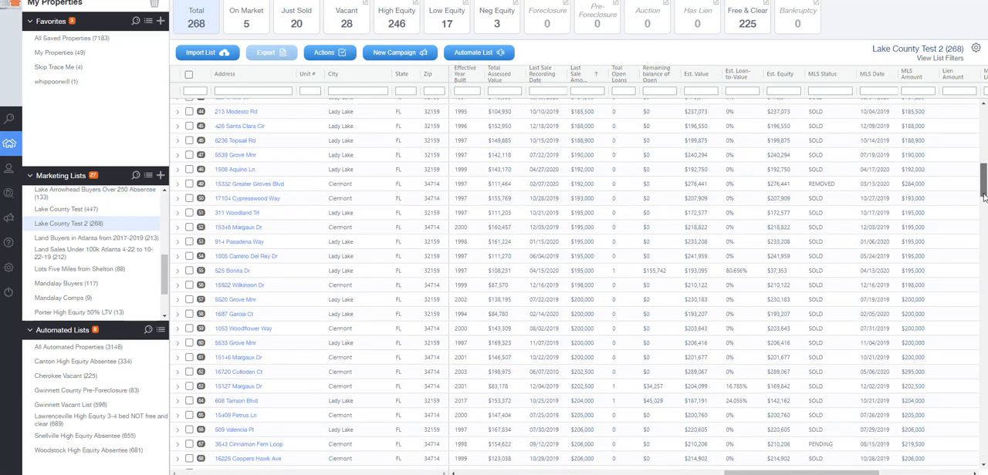
scroll(down, 3)
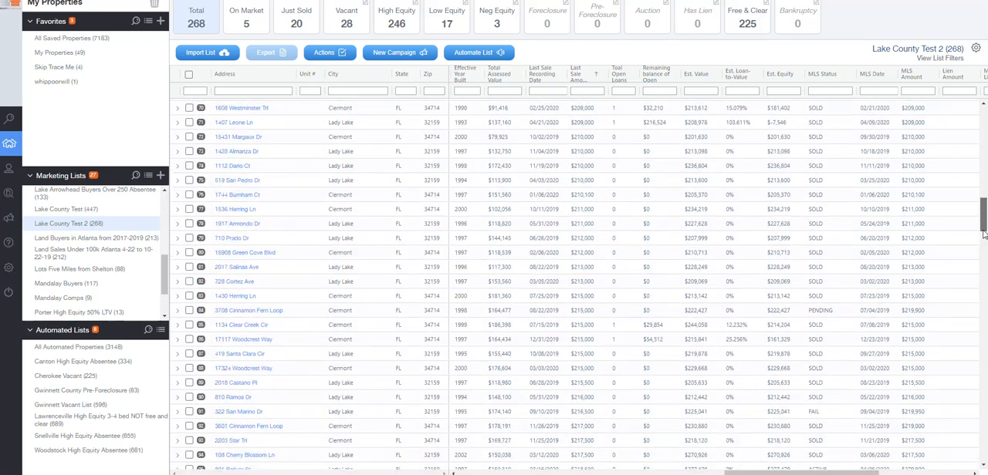
scroll(down, 3)
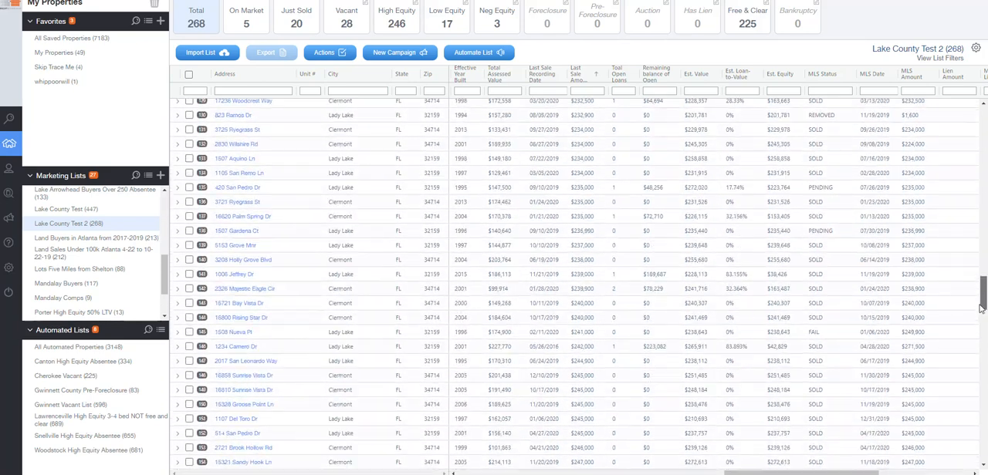
scroll(down, 3)
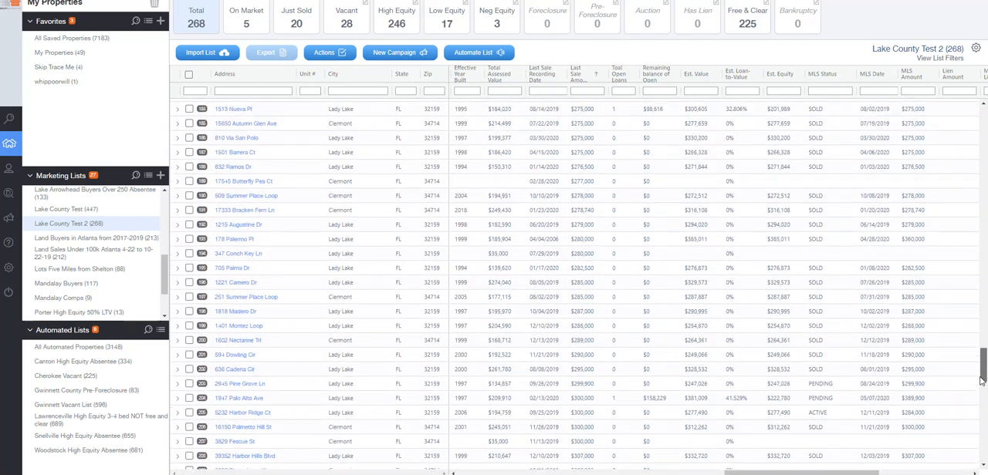
scroll(down, 3)
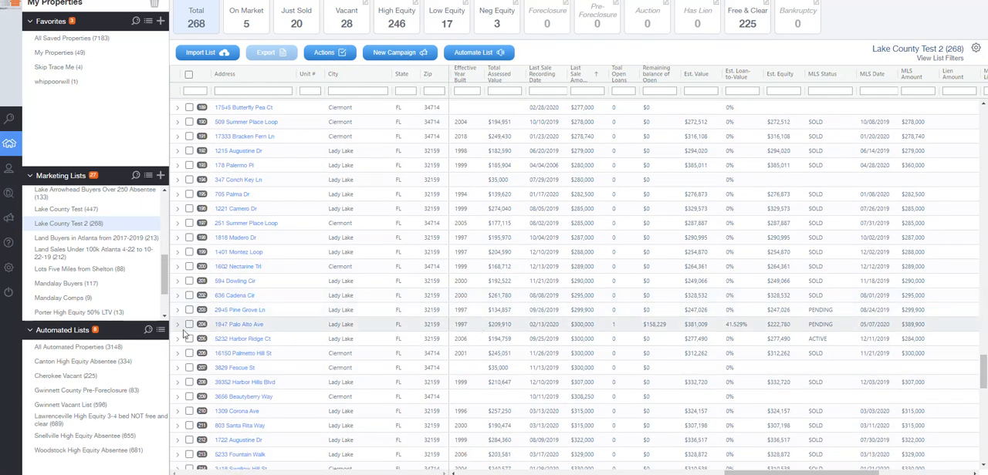
click(189, 324)
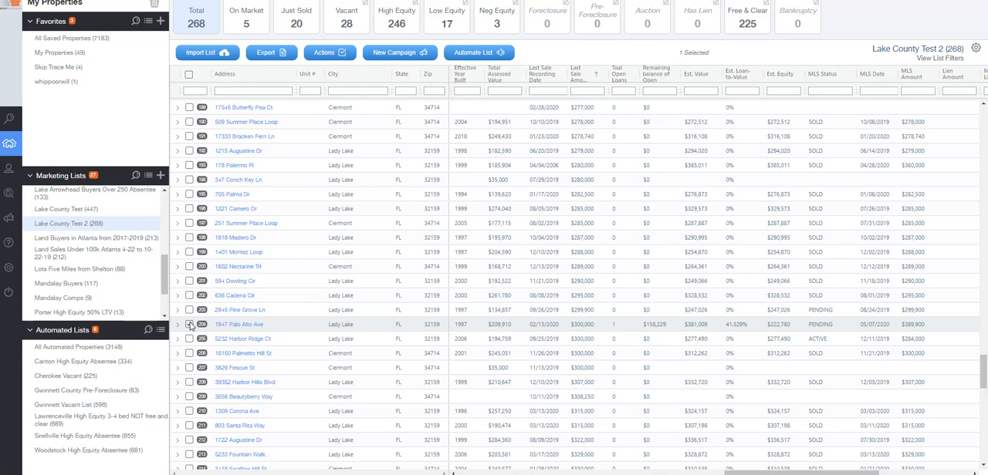
Step: Show the New Campaign choices (Postcard Campaign, Skip Tracing) for the selected pending property
click(188, 324)
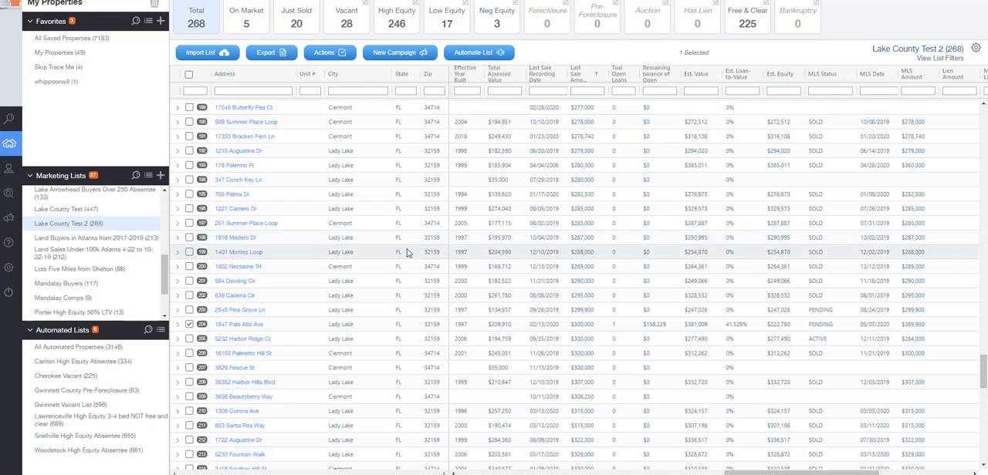
click(396, 52)
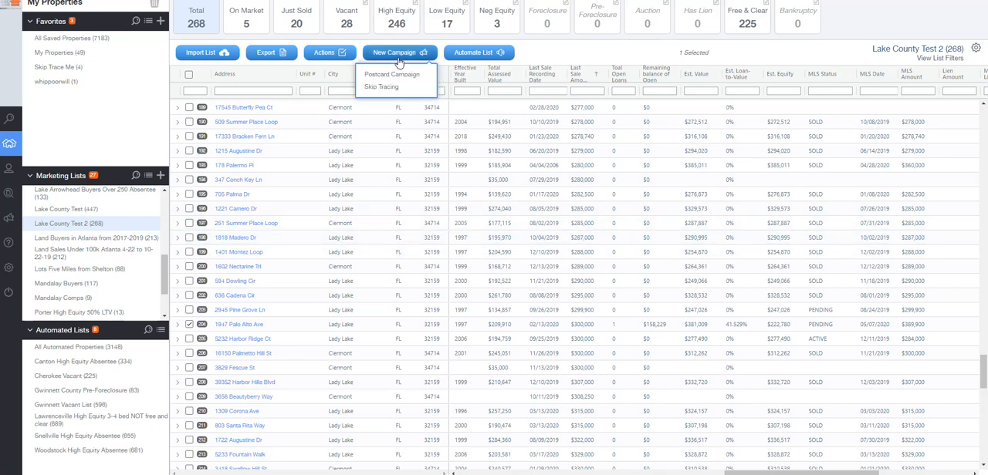